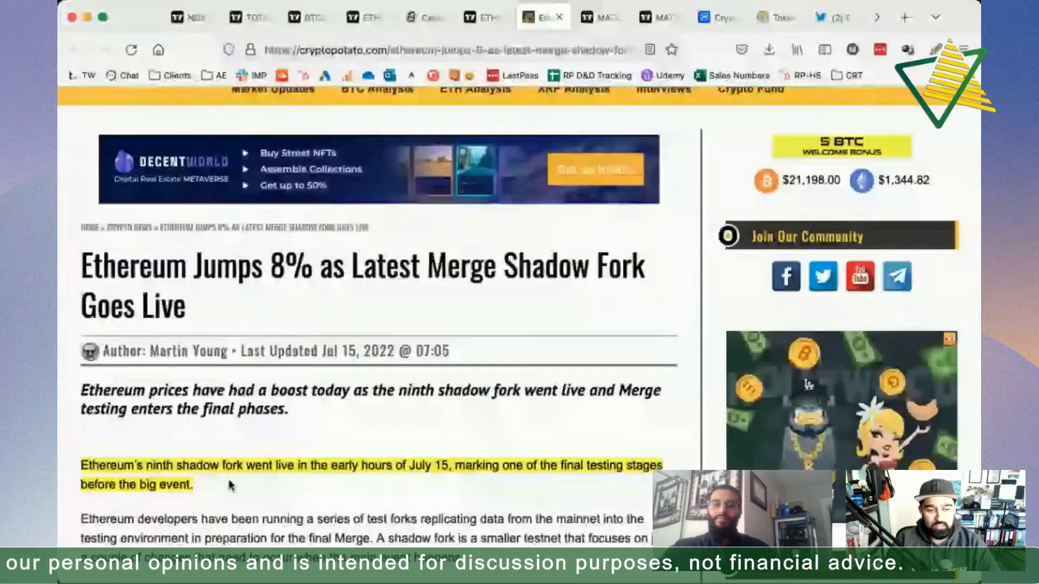
# Scroll down the merge timeline tweet to read the remaining dates and Goerli Merge caveat
pyautogui.scroll(-3)
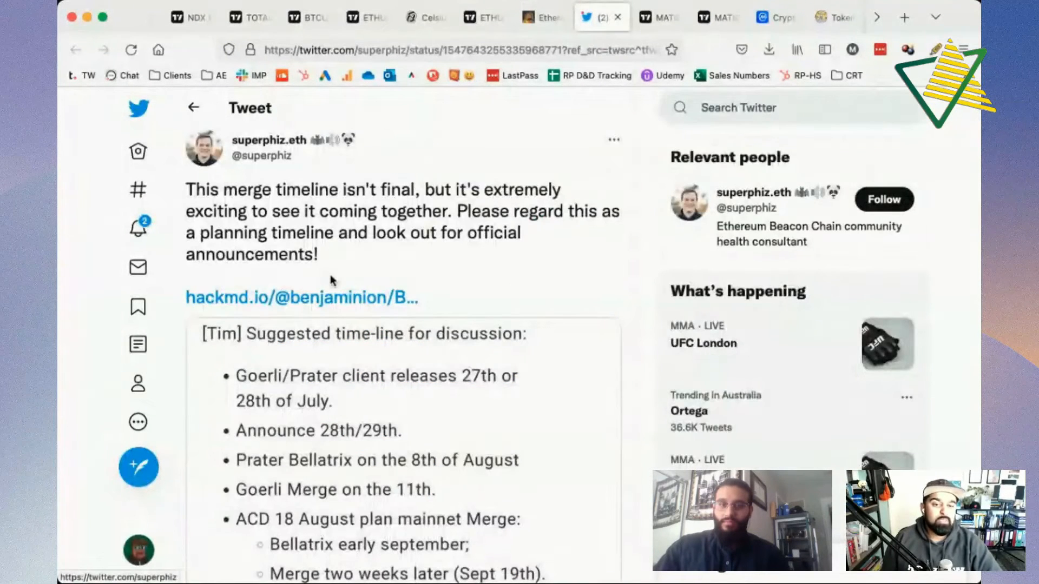
pyautogui.scroll(-3)
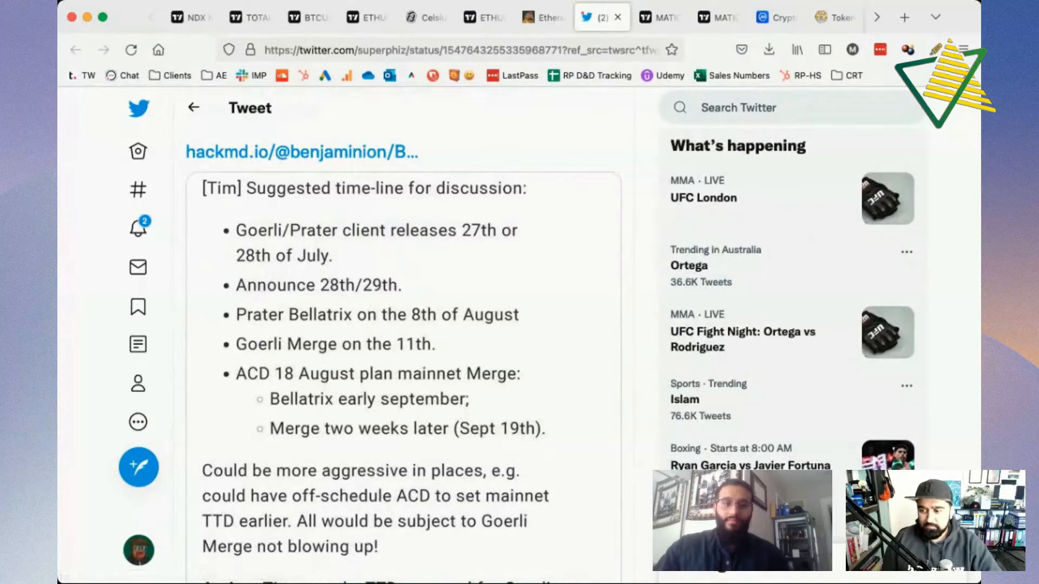
pyautogui.moveTo(657, 38)
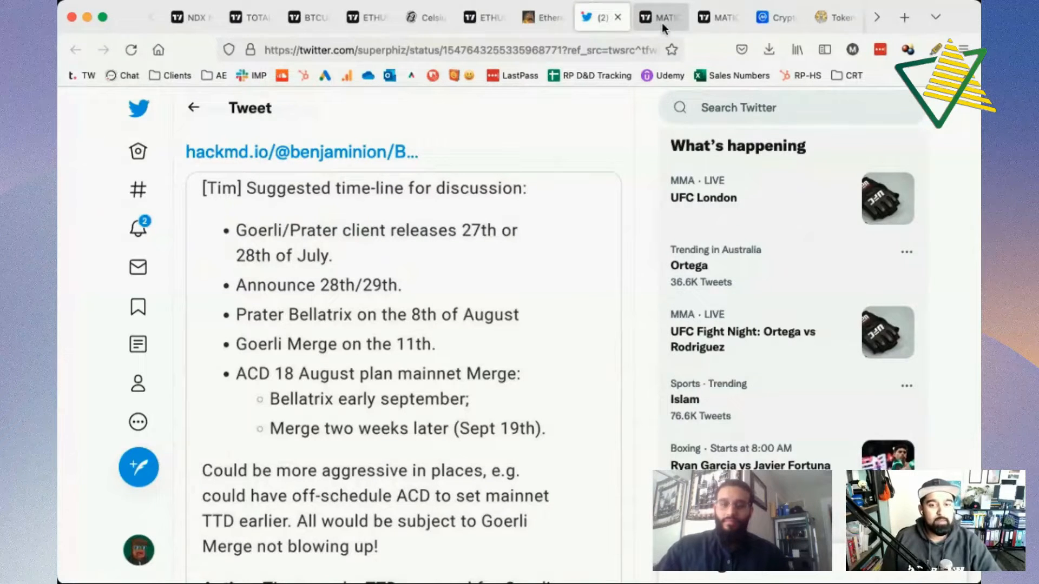
# View the 'Beauty and the Blockchain' MATIC event and highlight 'investment capital to Polygon'
pyautogui.click(659, 16)
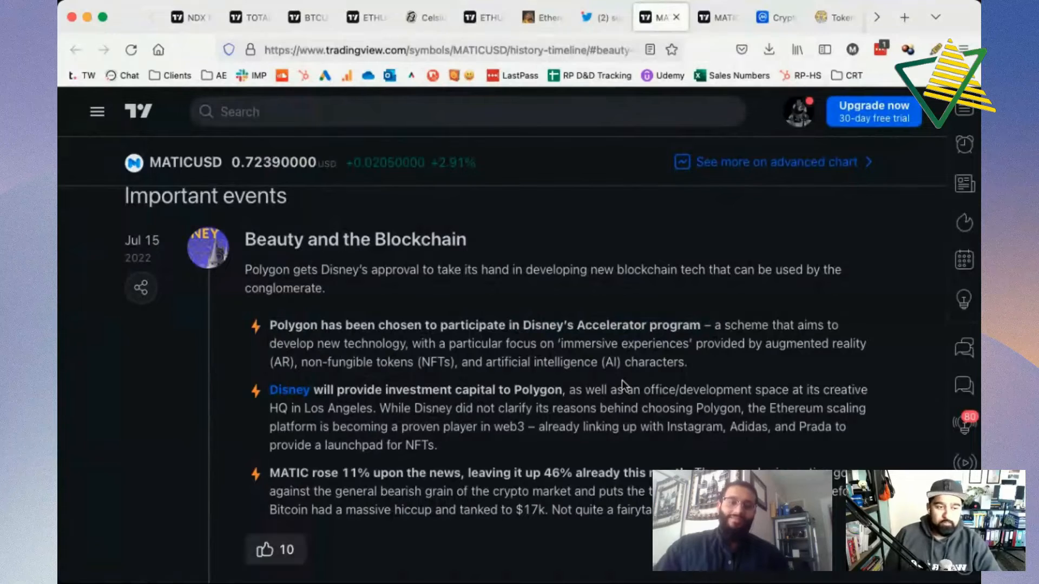
pyautogui.moveTo(466, 373)
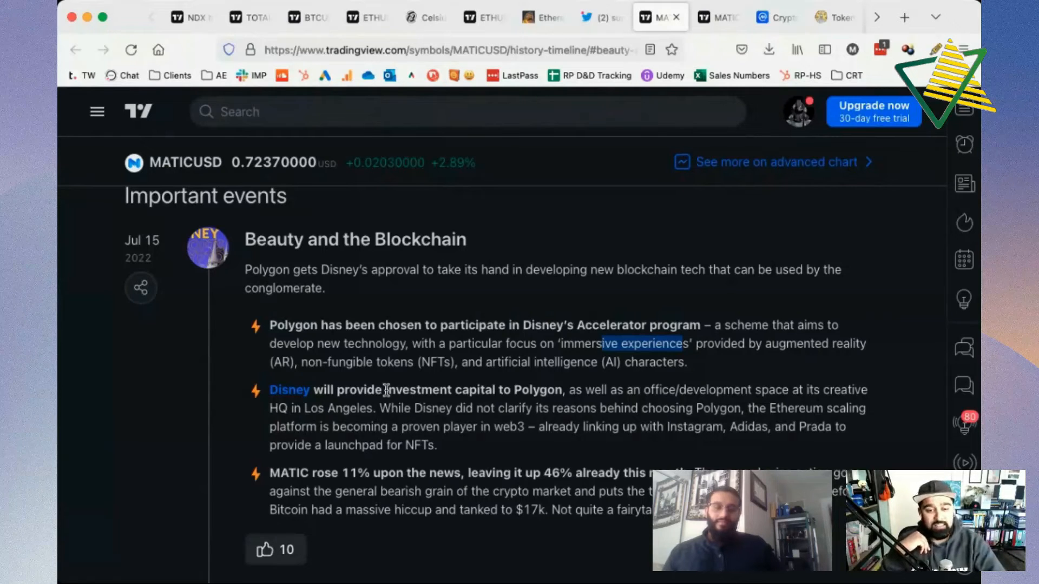
pyautogui.moveTo(386, 389); pyautogui.dragTo(560, 390)
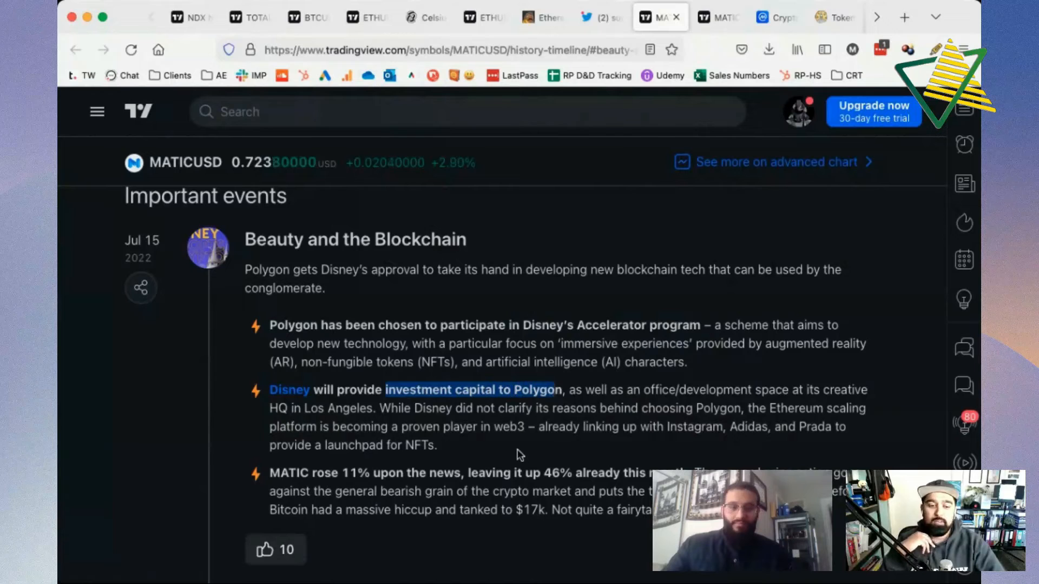
pyautogui.moveTo(590, 502)
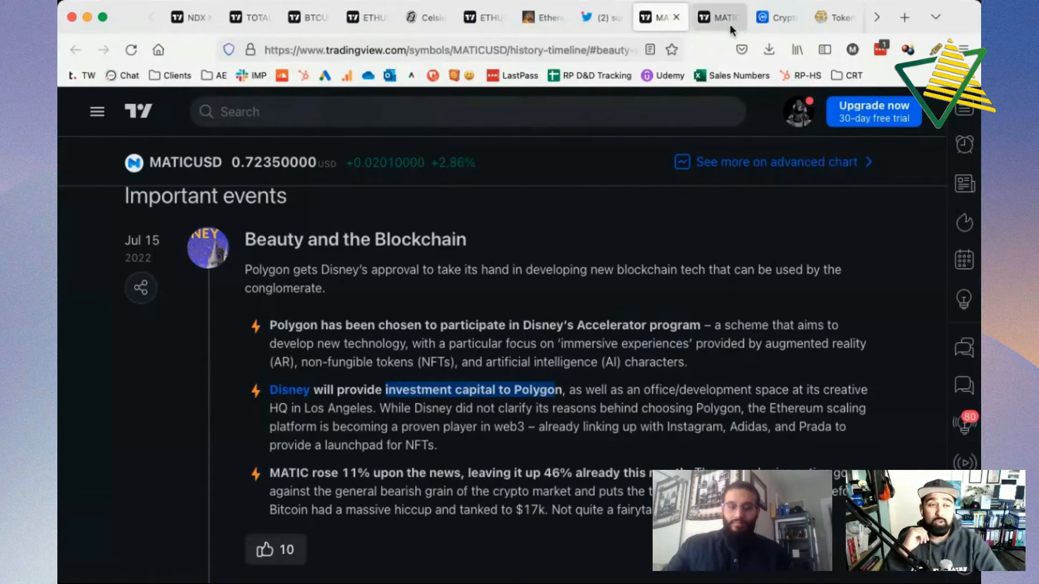
# Switch to the MATICUSDT 1D Binance chart tab showing RSI and MACD
pyautogui.click(717, 17)
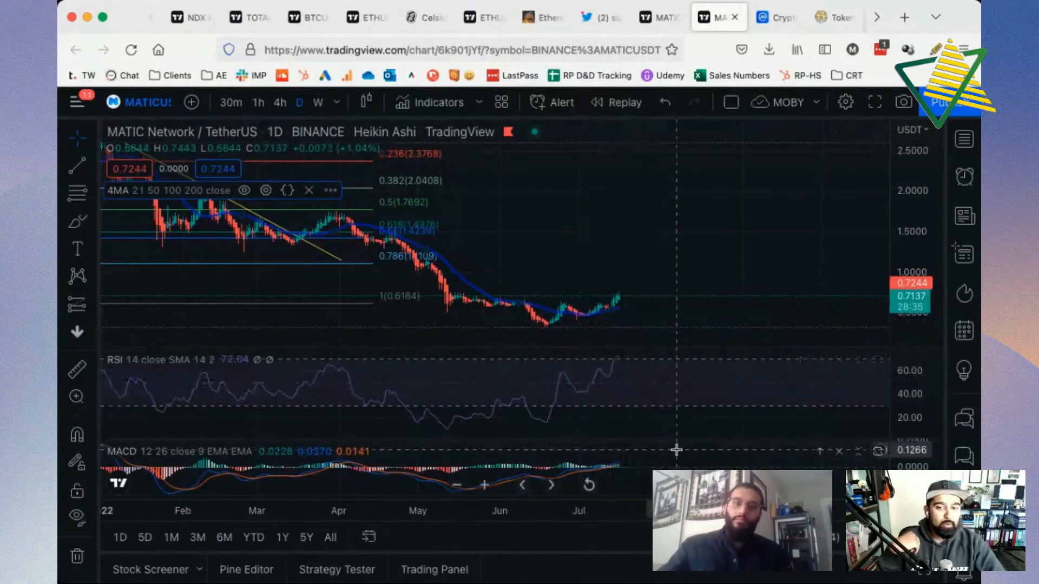
pyautogui.moveTo(637, 305)
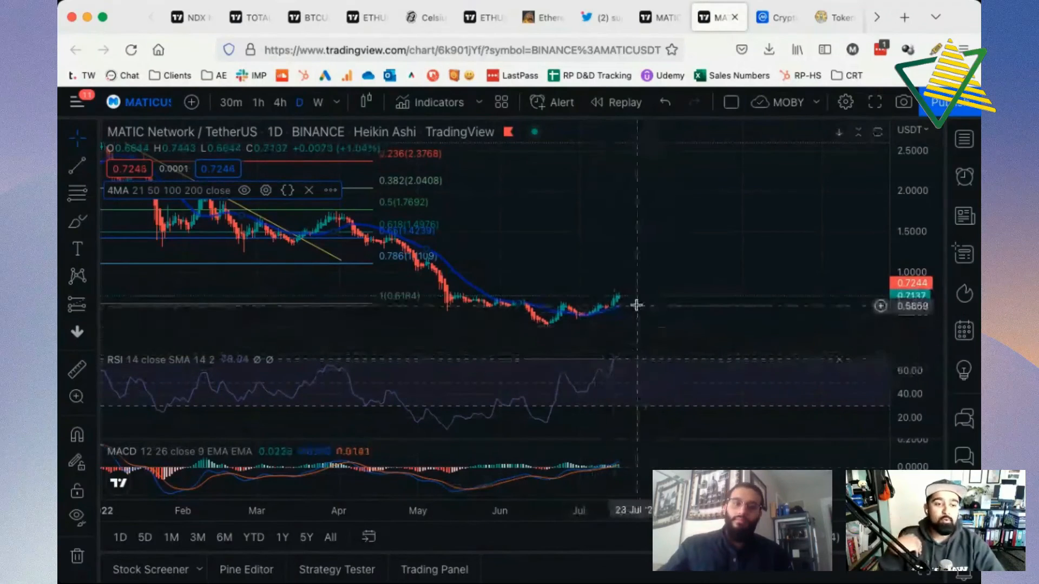